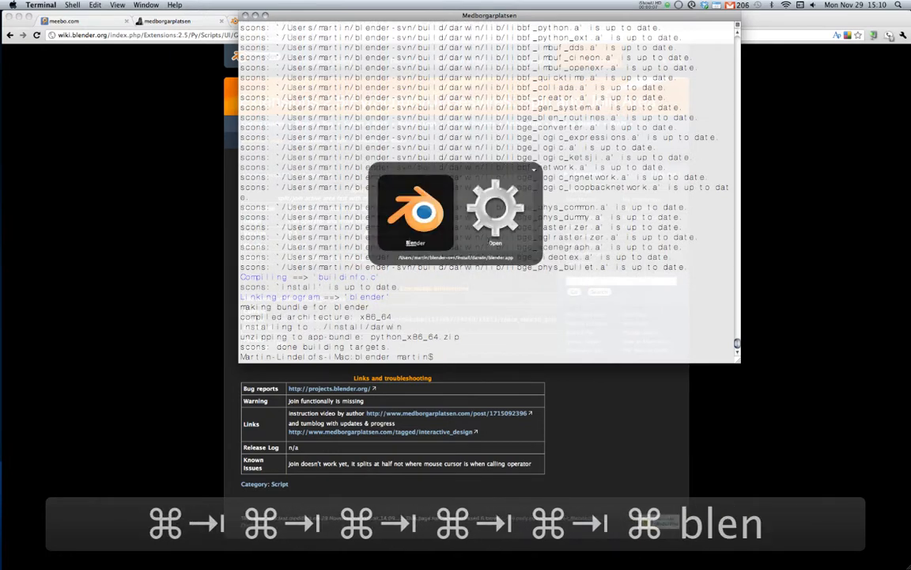
Step: Launch the newly built Blender app from the launcher
click(416, 210)
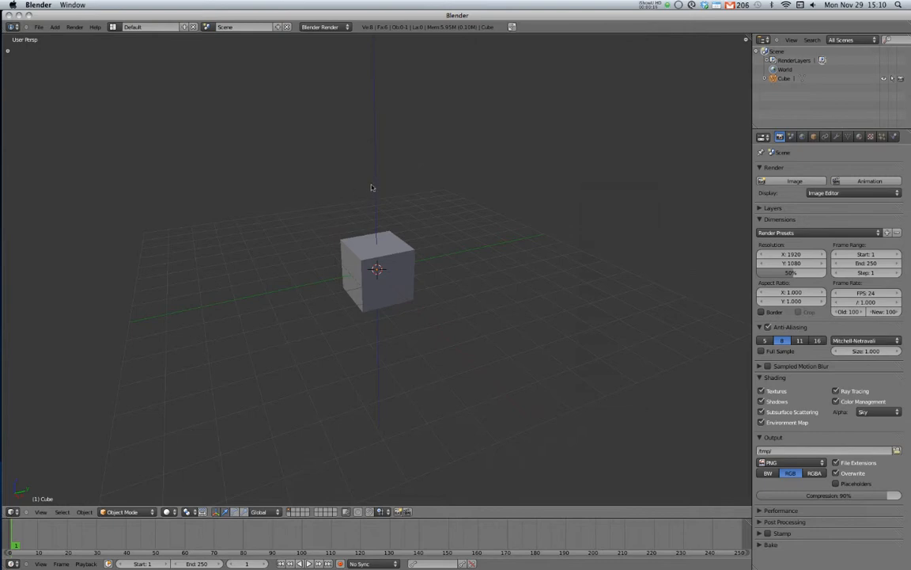
mouse_move(324, 144)
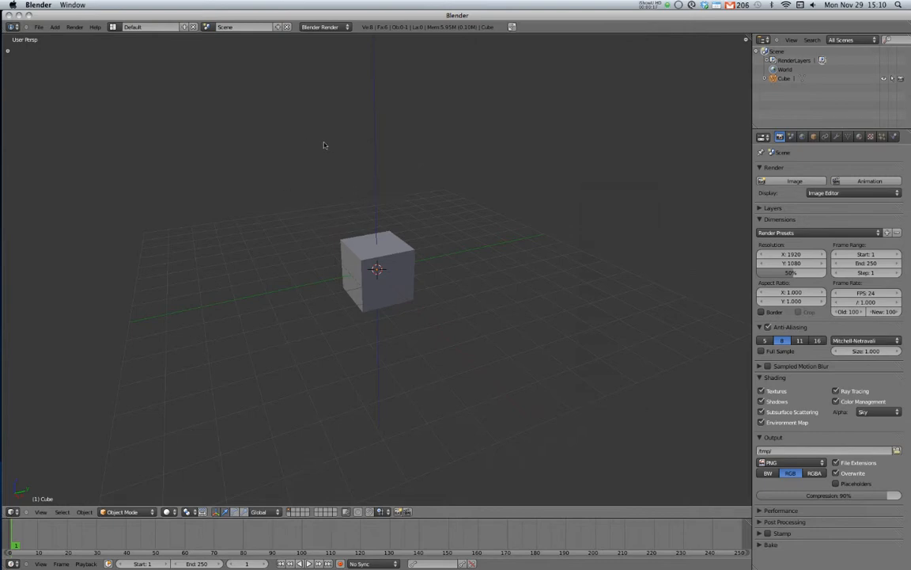
mouse_move(354, 191)
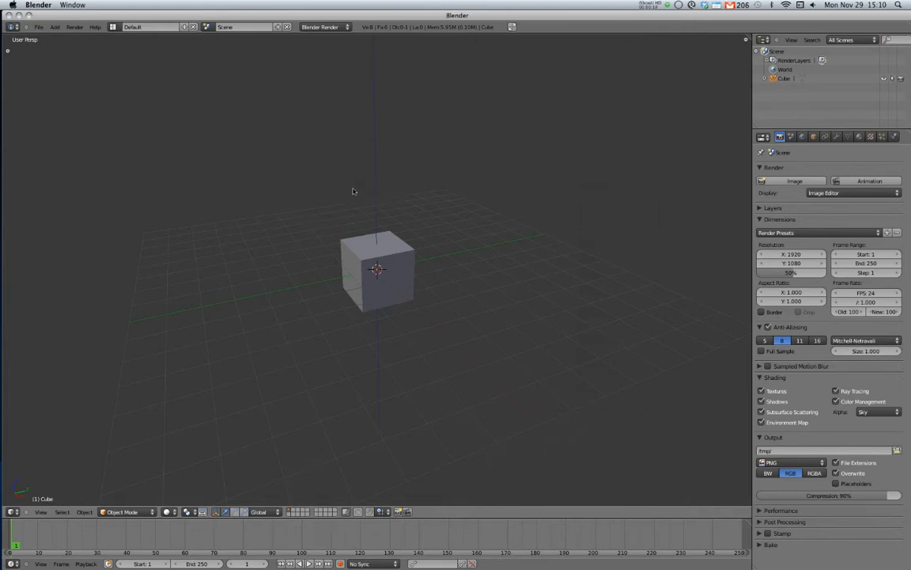
mouse_move(268, 205)
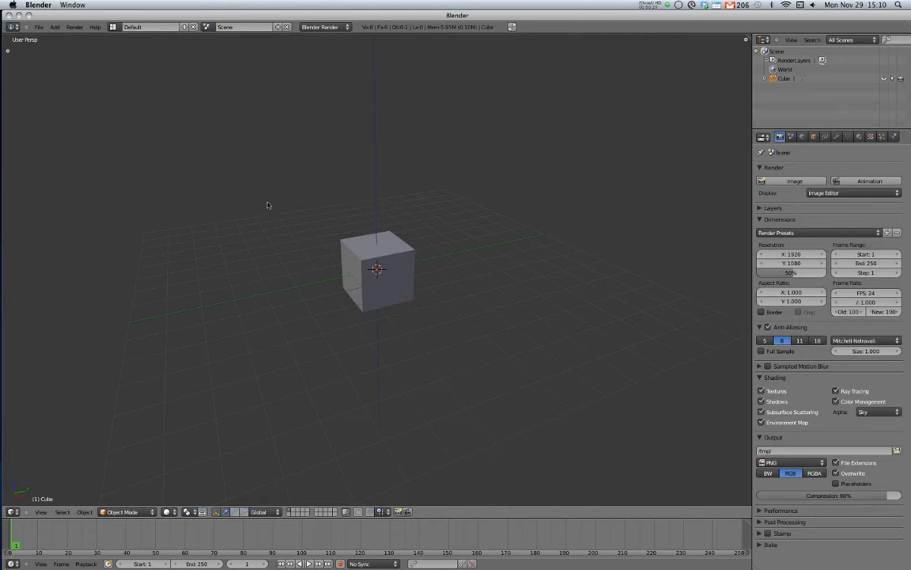
mouse_move(453, 355)
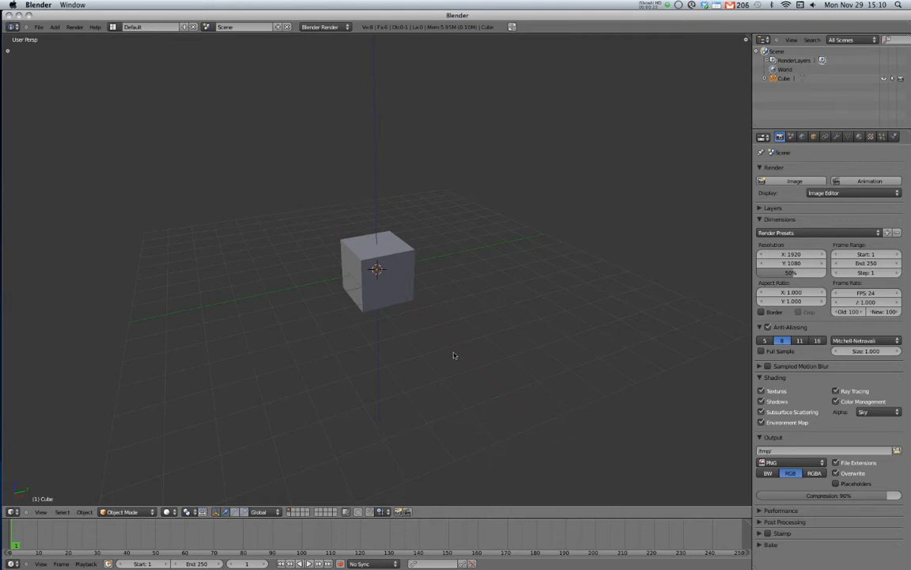
mouse_move(542, 131)
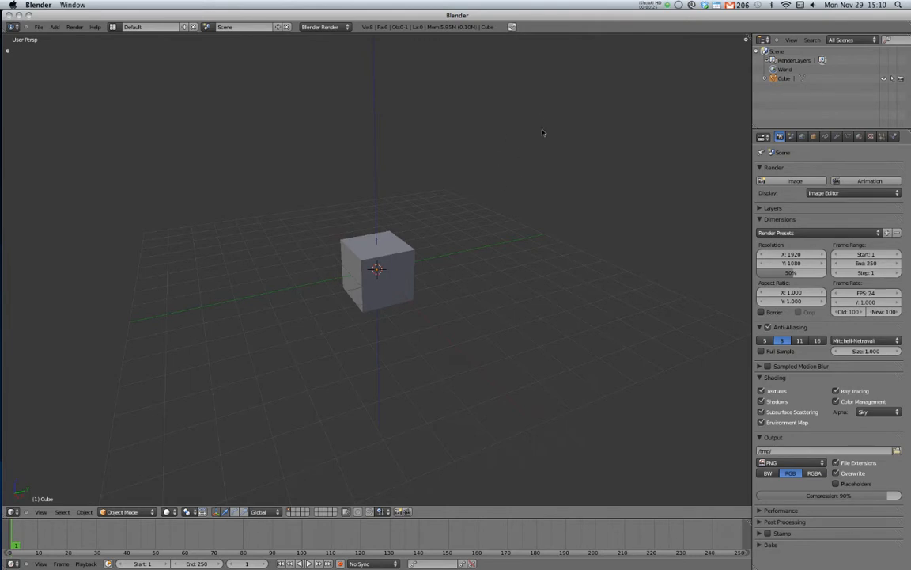
mouse_move(547, 116)
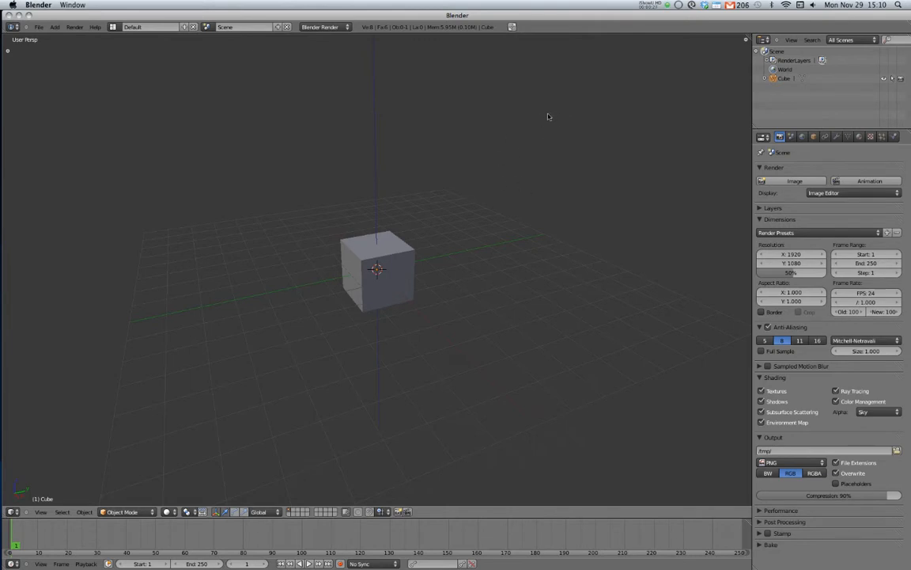
Step: Trigger the gesture area shortcut with Z in the 3D View of the default cube scene
key(z)
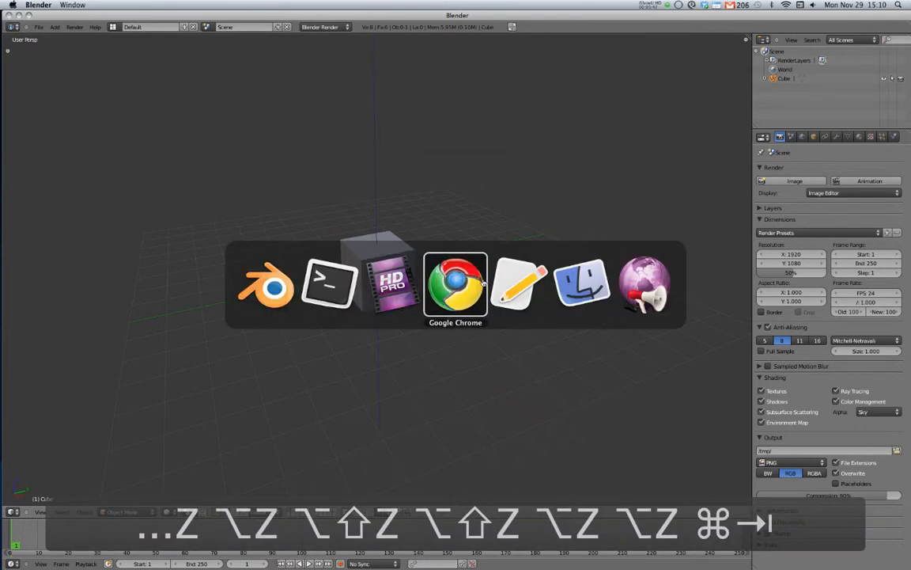
Step: View the Split and Join Area and Swap Area wiki pages, then return to Blender
click(455, 284)
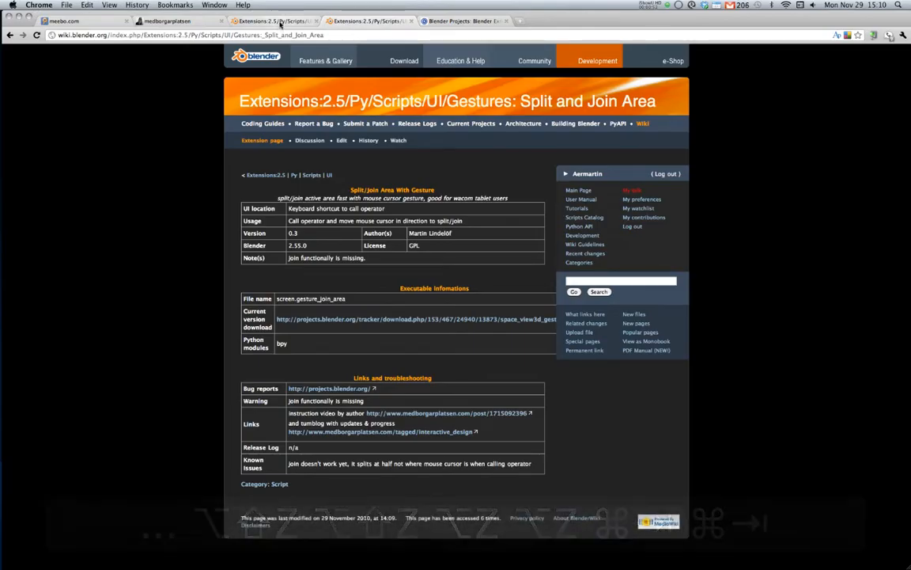
click(368, 21)
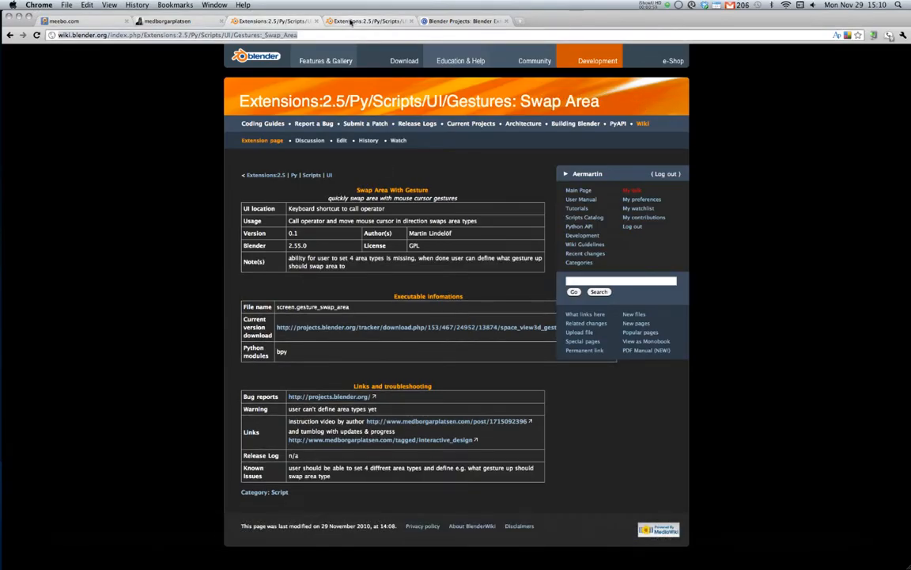
click(368, 20)
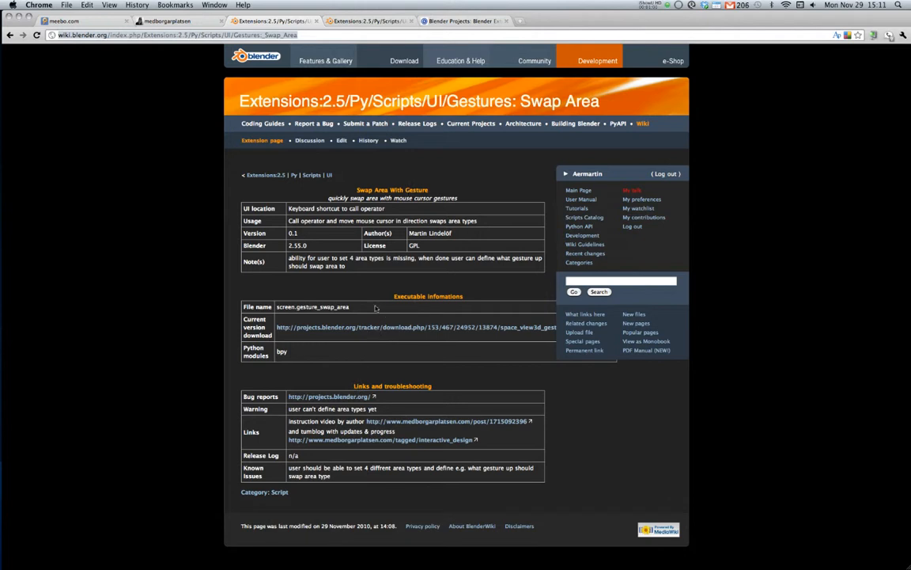
mouse_move(444, 427)
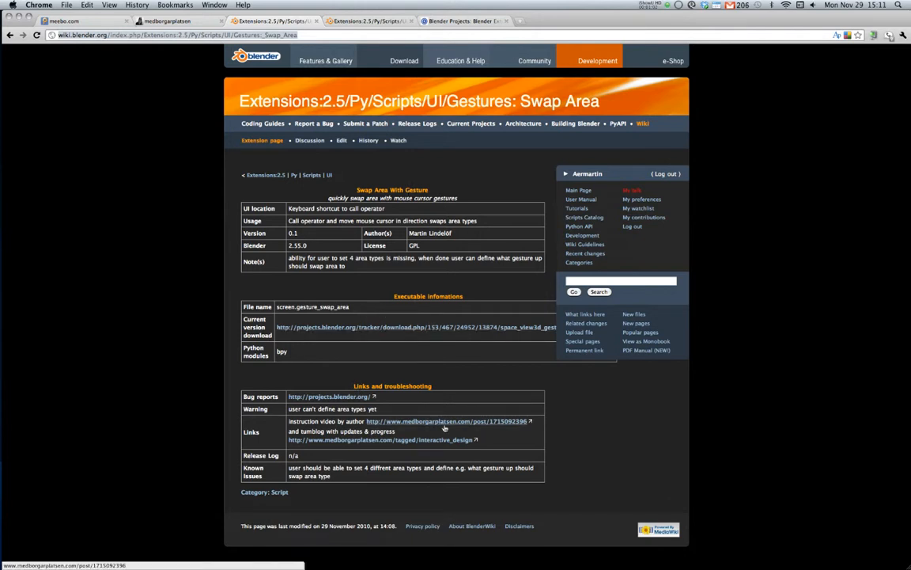
mouse_move(377, 287)
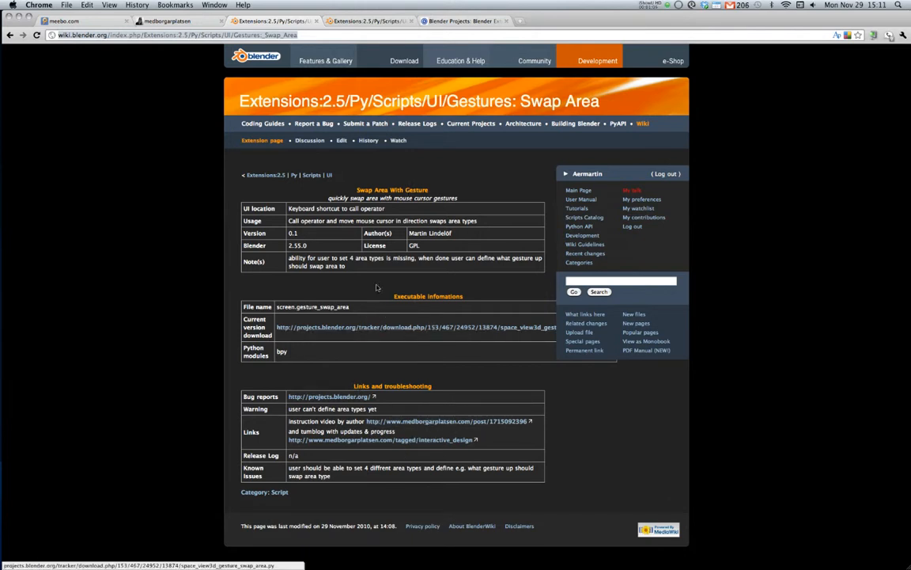
mouse_move(348, 243)
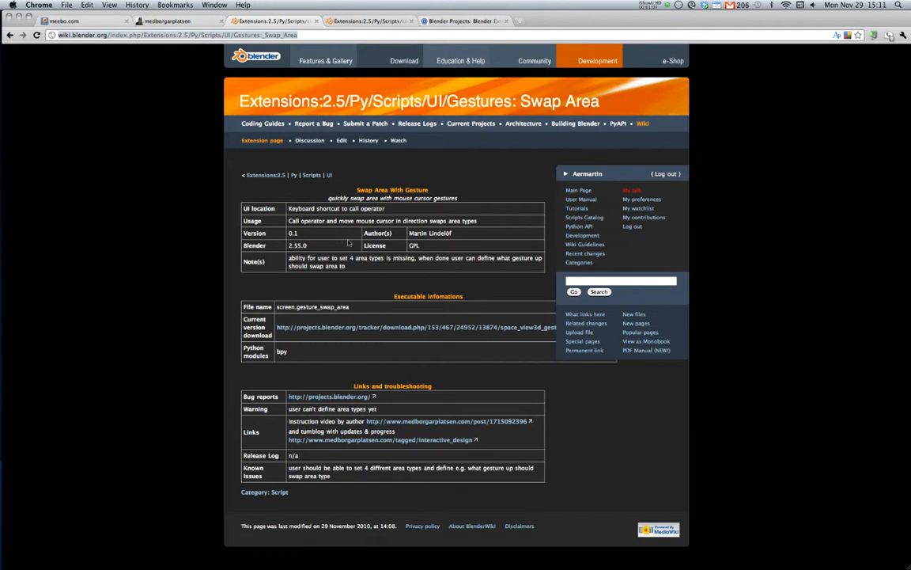
key(cmd+tab)
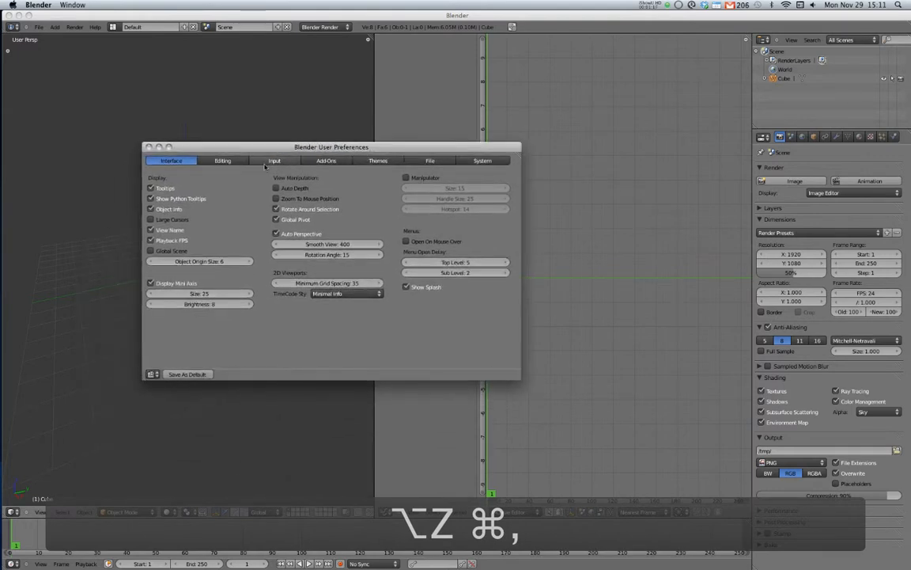
Step: Show Input keymaps, collapse Swap Area With Gesture, and expand the 3D View keymap
click(273, 160)
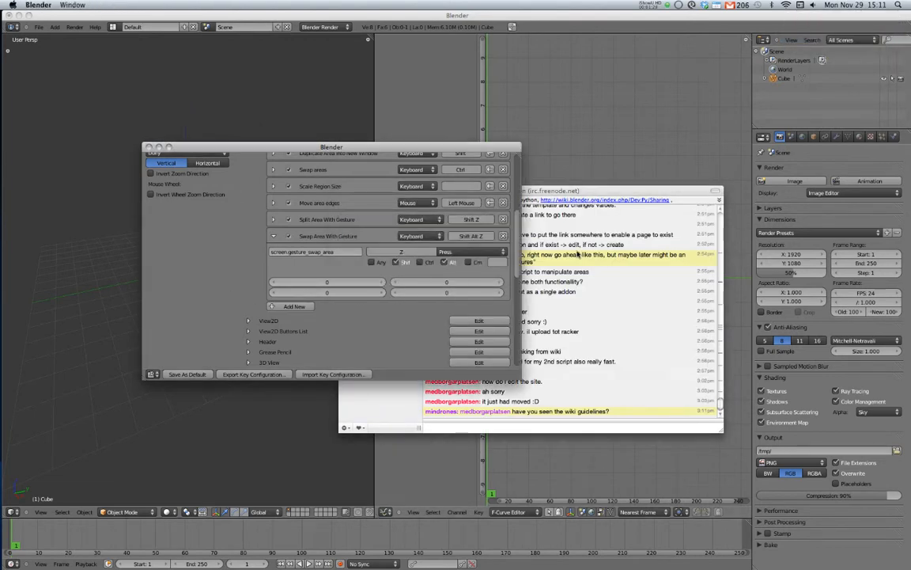
key(cmd+comma)
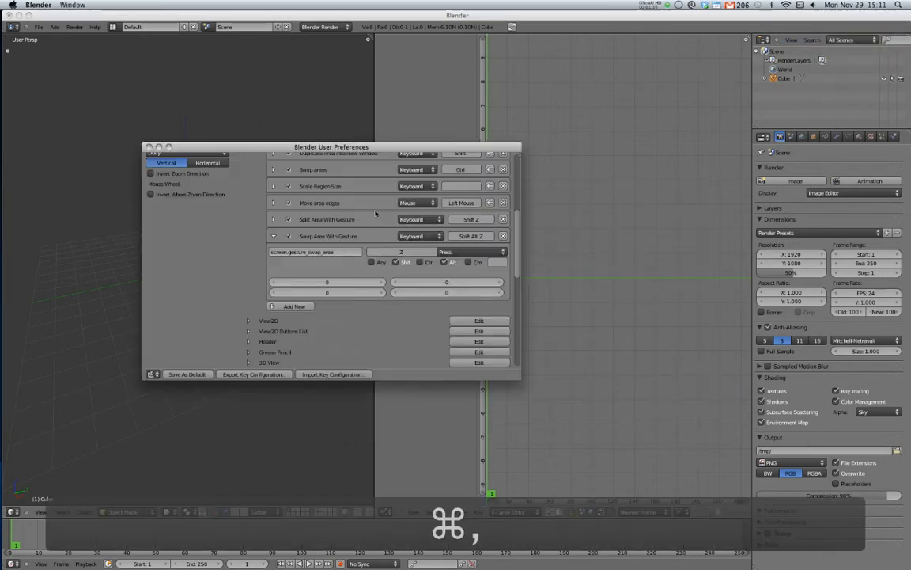
click(446, 261)
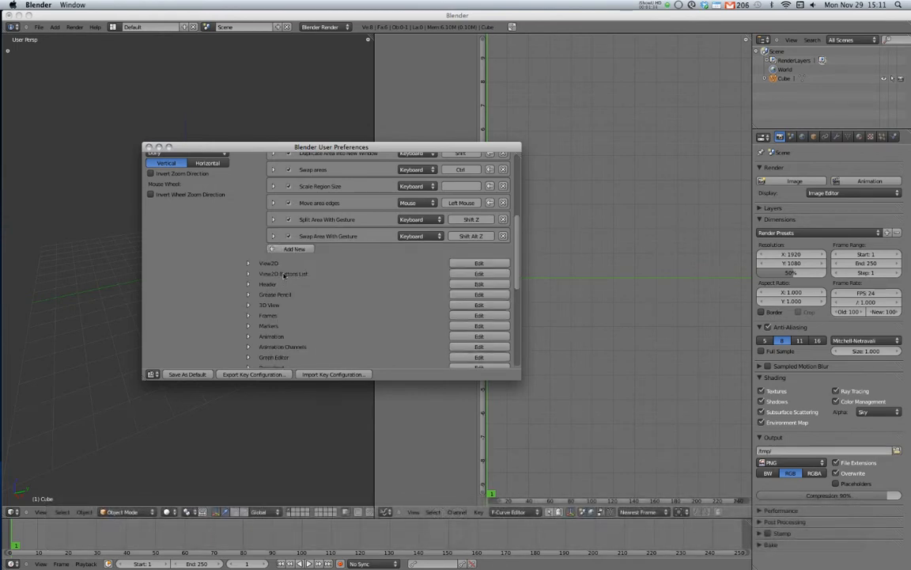
click(269, 305)
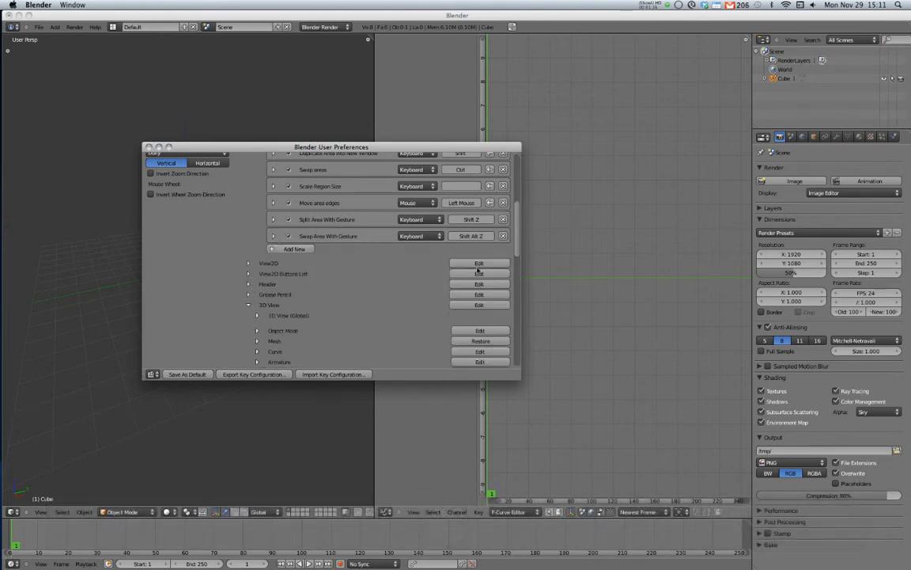
scroll(down, 3)
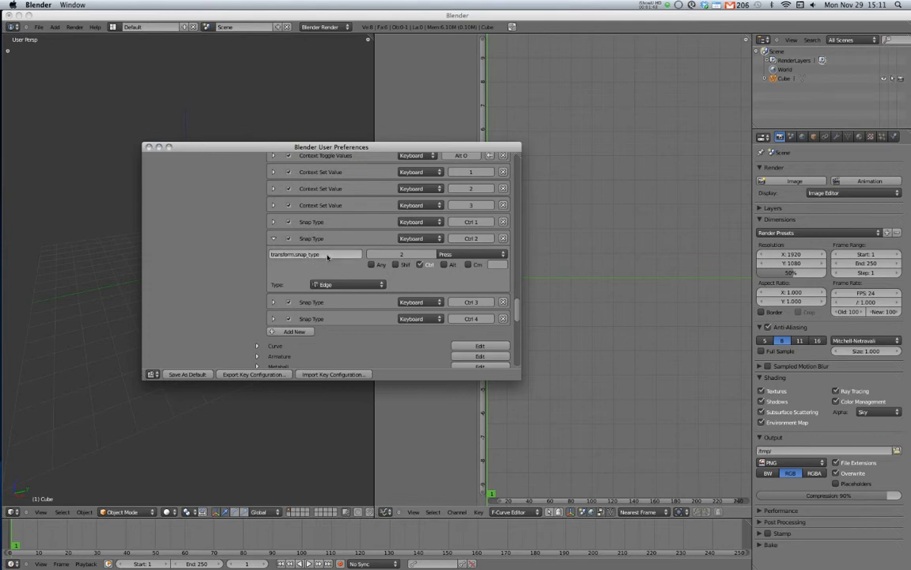
Step: Open the Snap Type entry's Type dropdown, currently Edge, to list snapping types
click(347, 284)
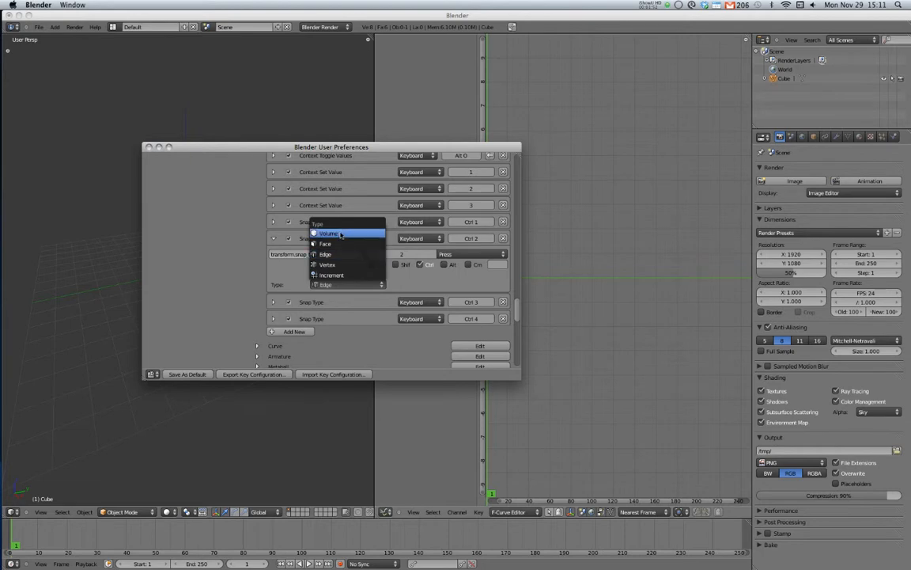
mouse_move(327, 265)
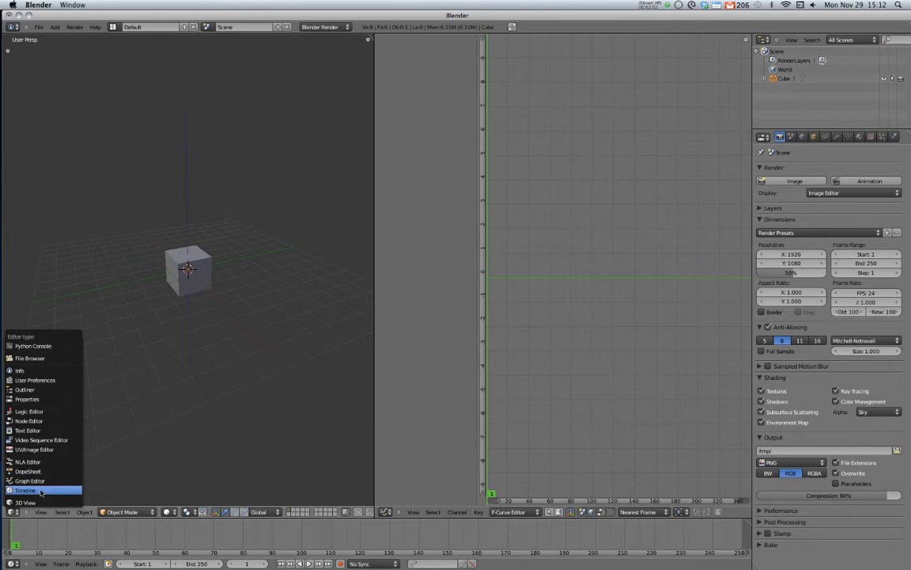
mouse_move(29, 411)
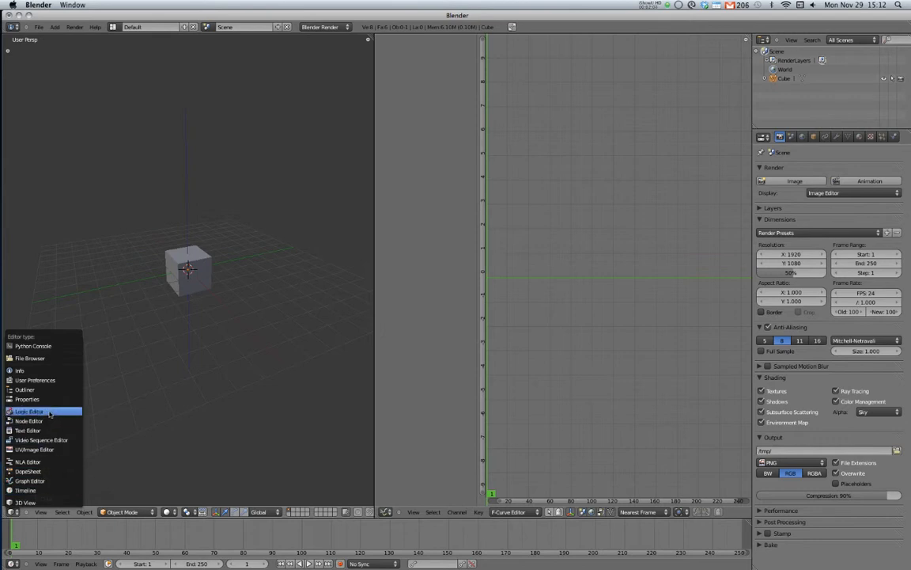
mouse_move(43, 439)
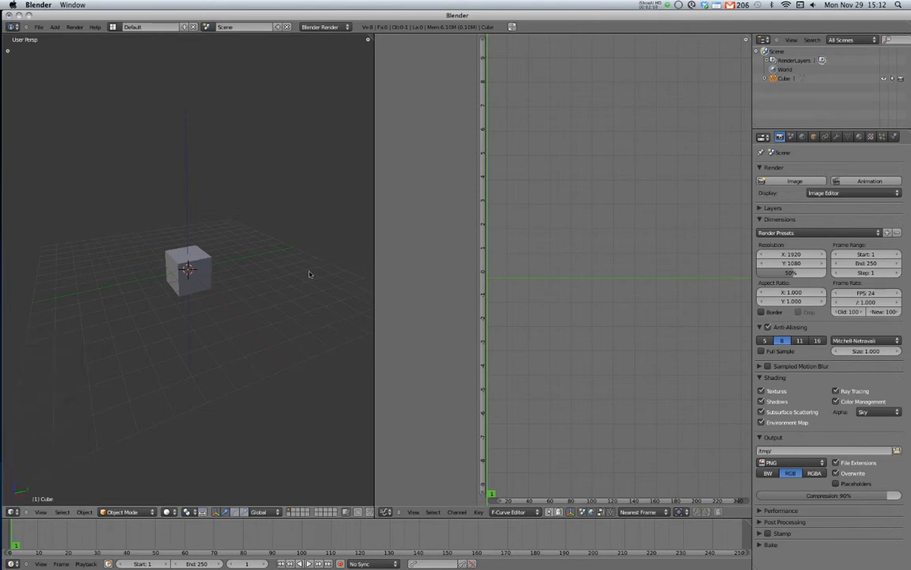
mouse_move(326, 236)
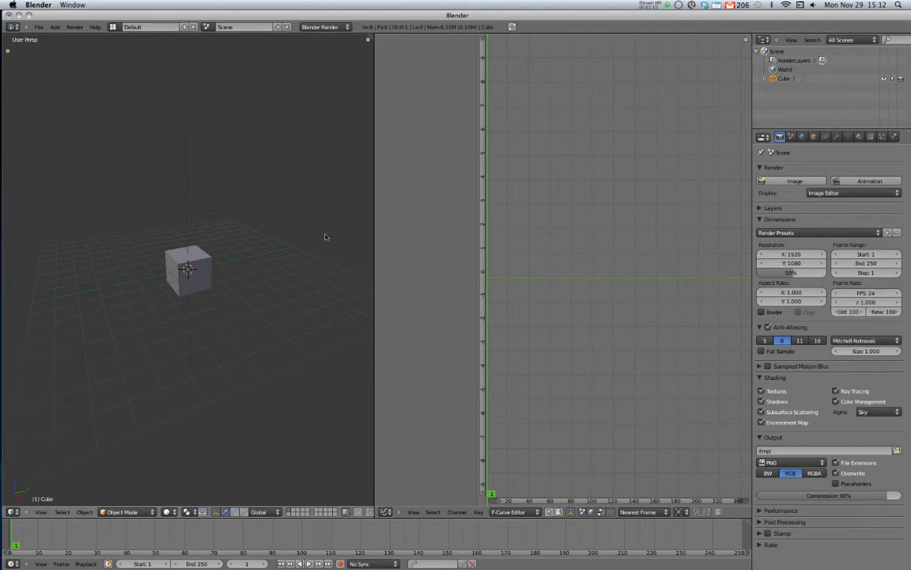
mouse_move(367, 256)
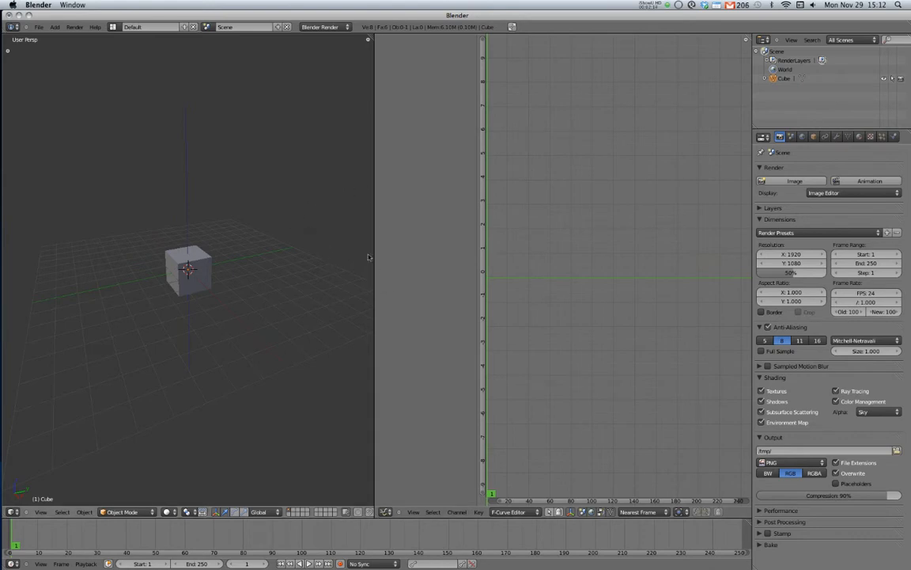
mouse_move(309, 161)
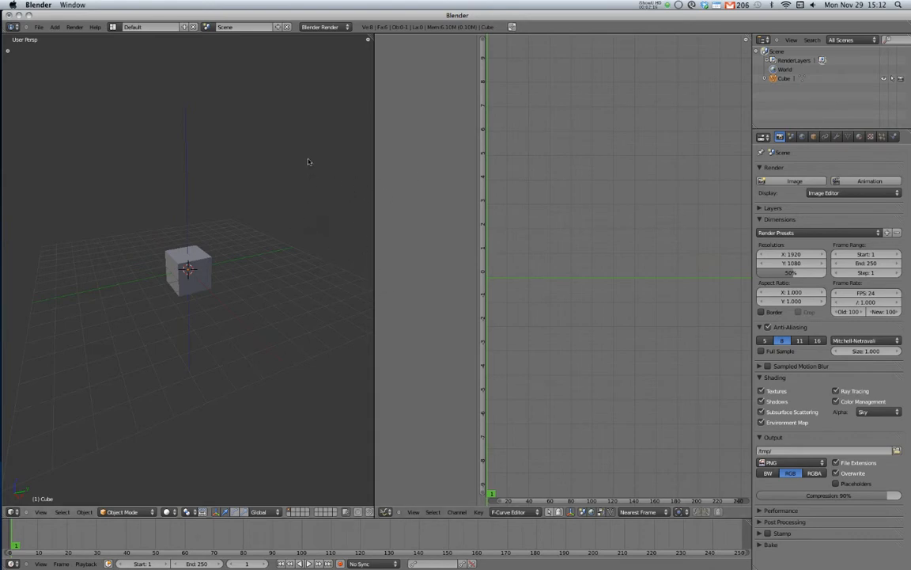